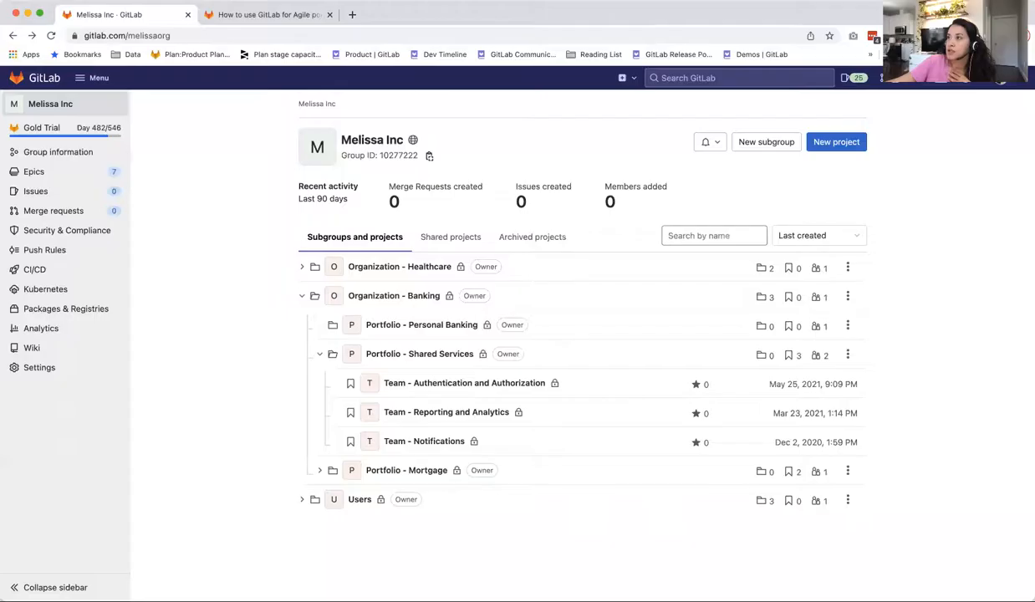
pyautogui.moveTo(407, 84)
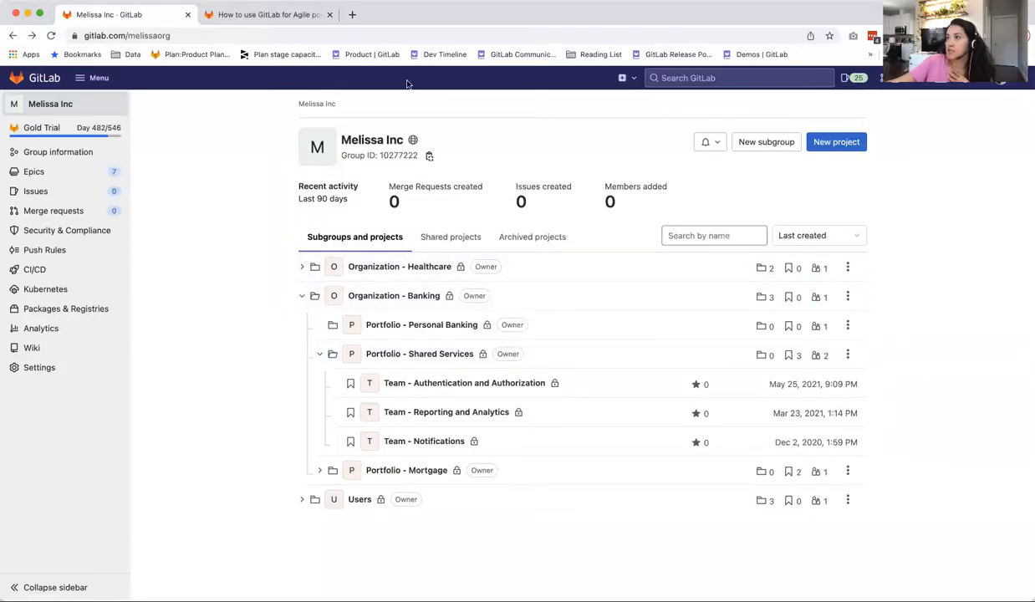
pyautogui.moveTo(431, 284)
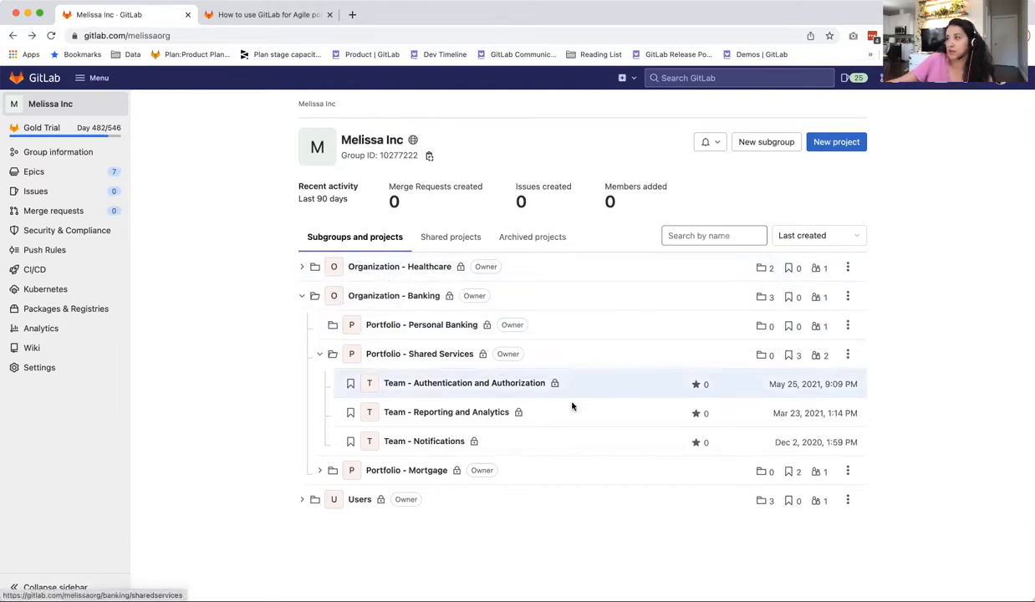
pyautogui.moveTo(394, 295)
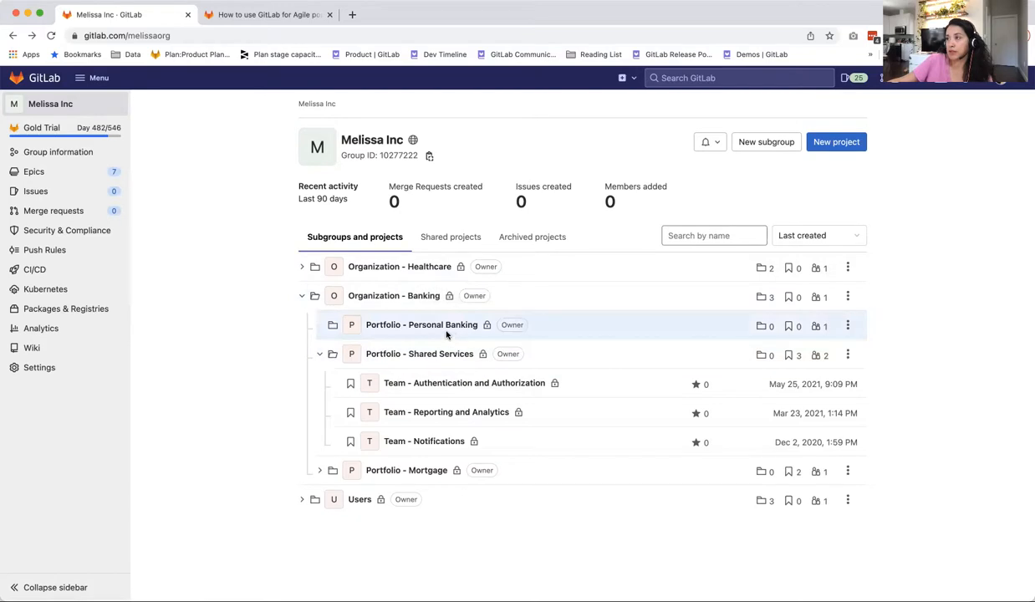
pyautogui.moveTo(393, 295)
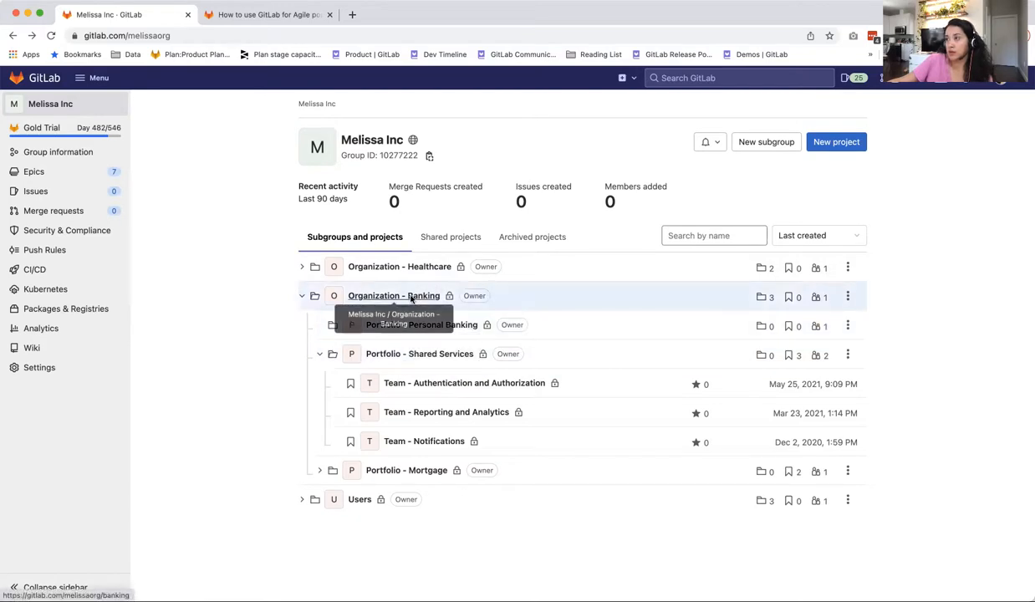
pyautogui.moveTo(483, 354)
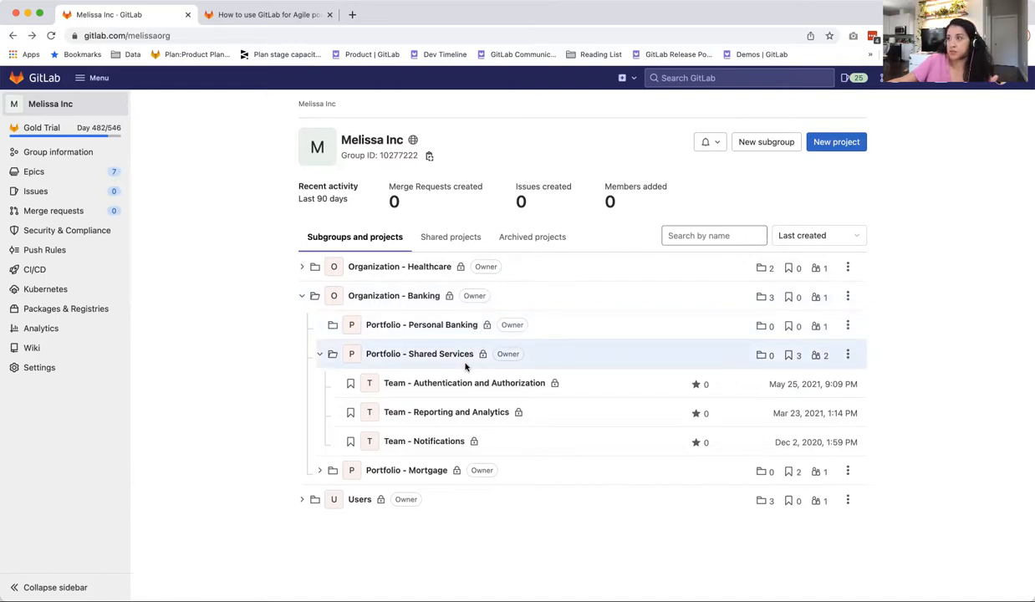
pyautogui.moveTo(464, 383)
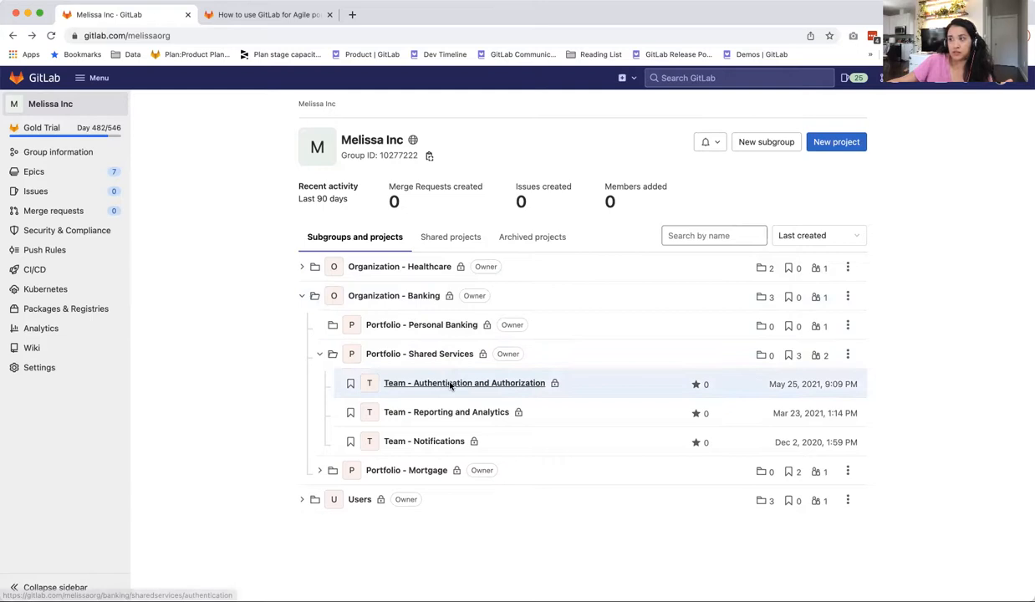
pyautogui.moveTo(464, 383)
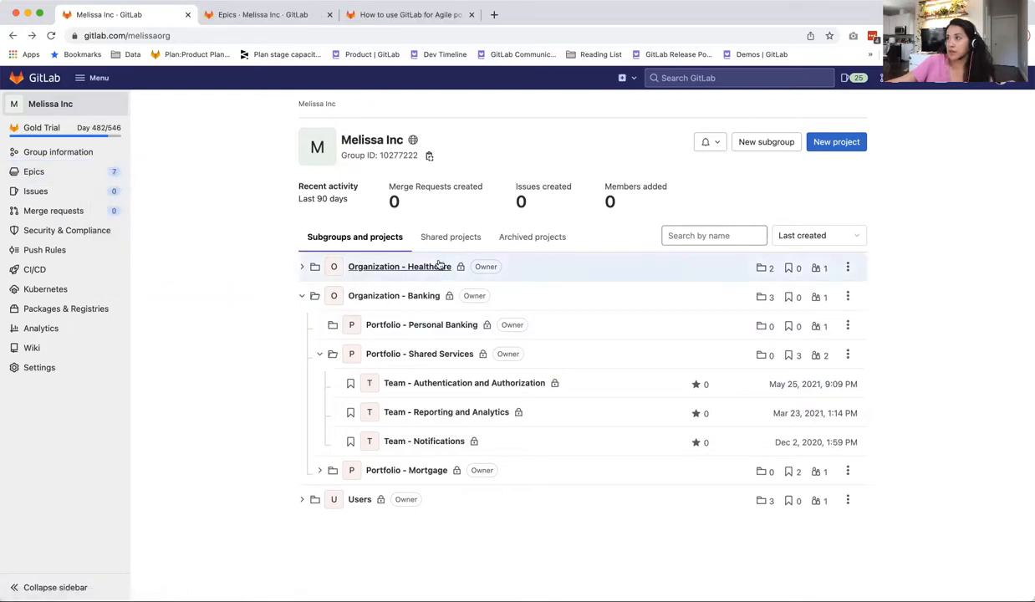
pyautogui.moveTo(447, 461)
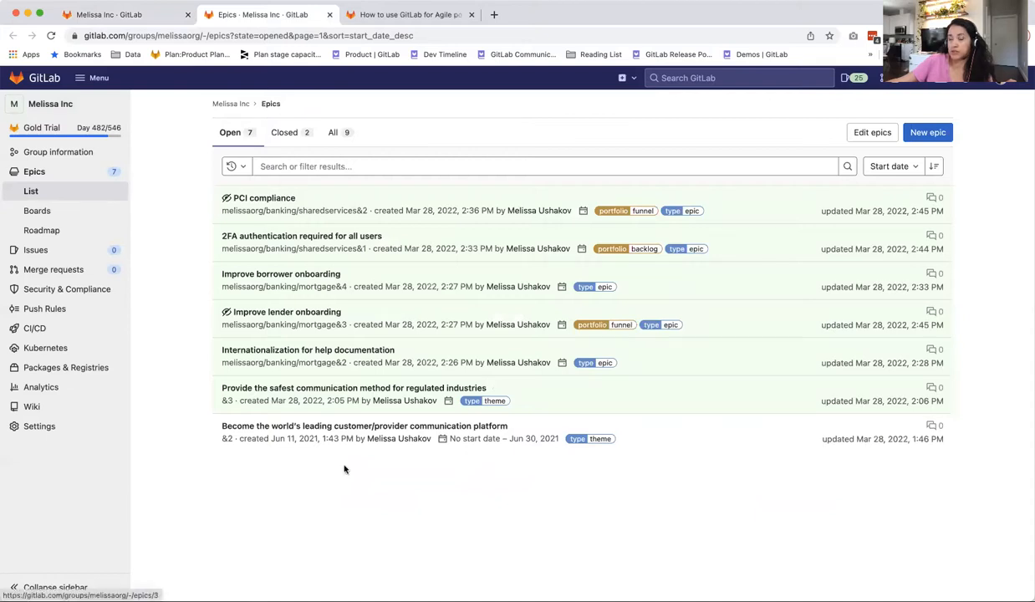
pyautogui.moveTo(352, 465)
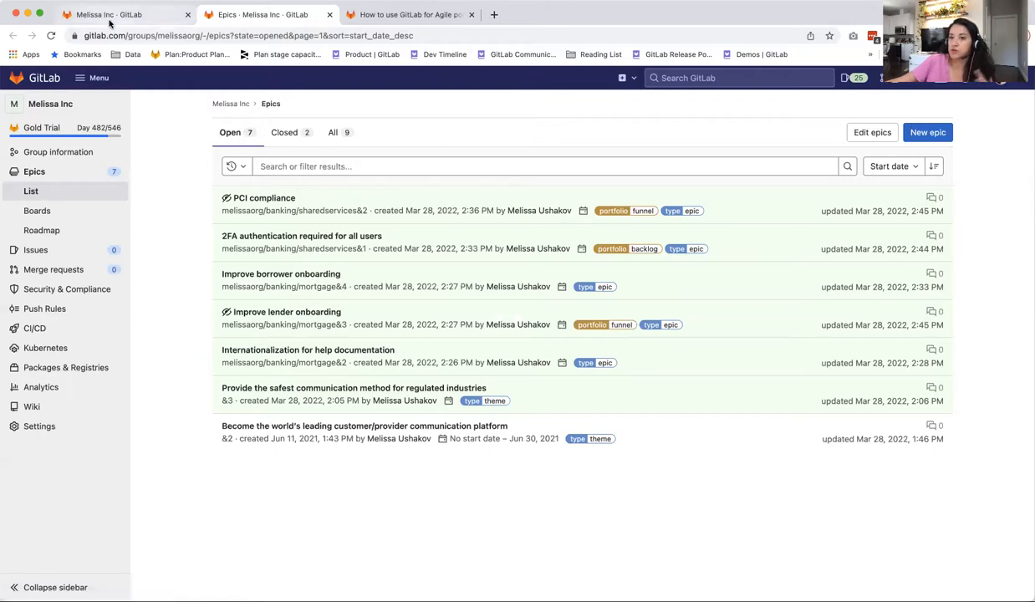
pyautogui.moveTo(108, 14)
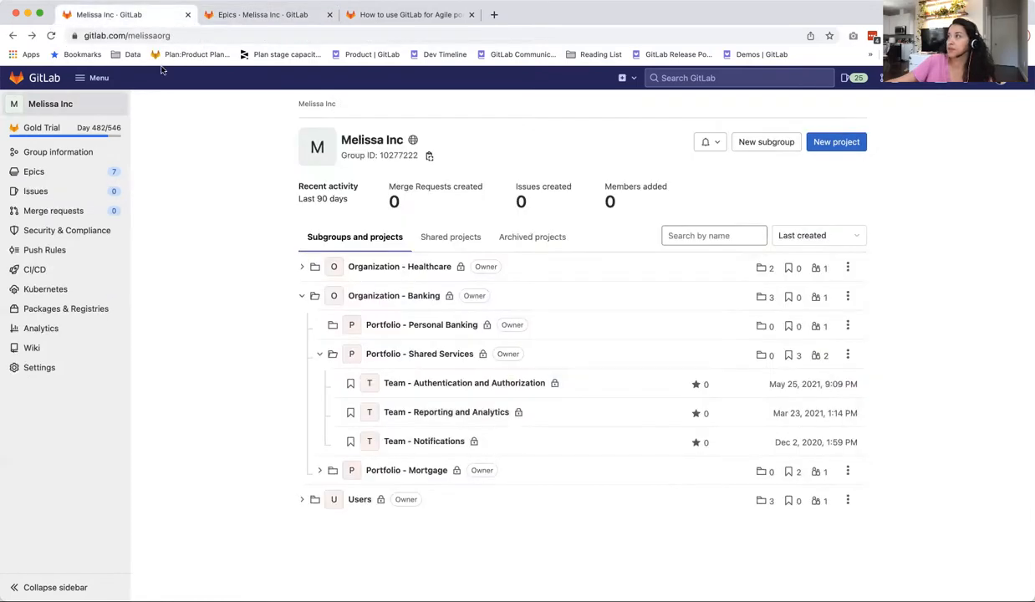
pyautogui.moveTo(766, 141)
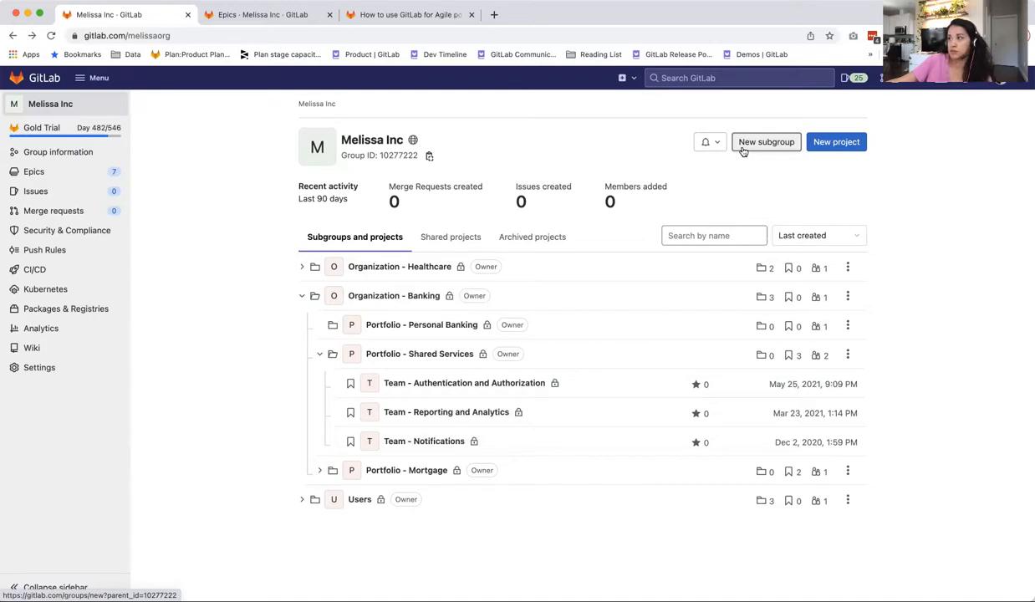
pyautogui.moveTo(386, 337)
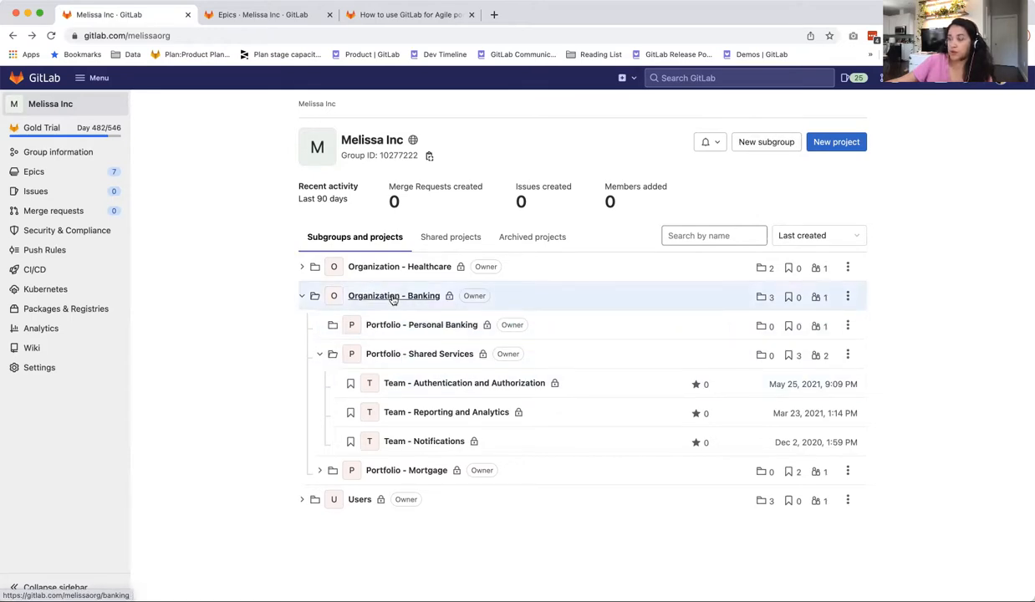
# - Open the Organization - Banking subgroup to see Personal Banking, Shared Services and Mortgage
pyautogui.click(393, 295)
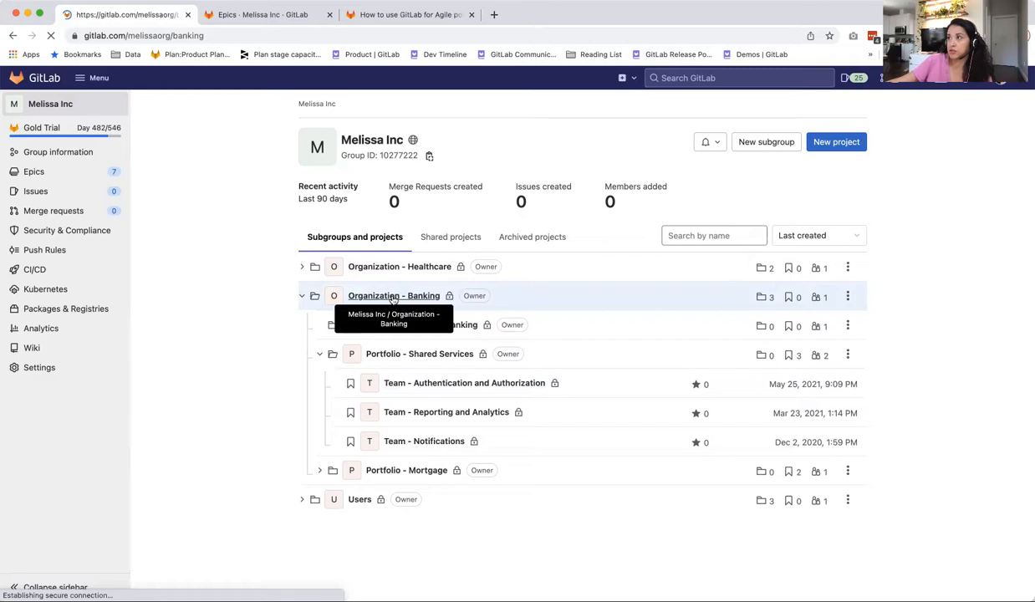
pyautogui.click(393, 295)
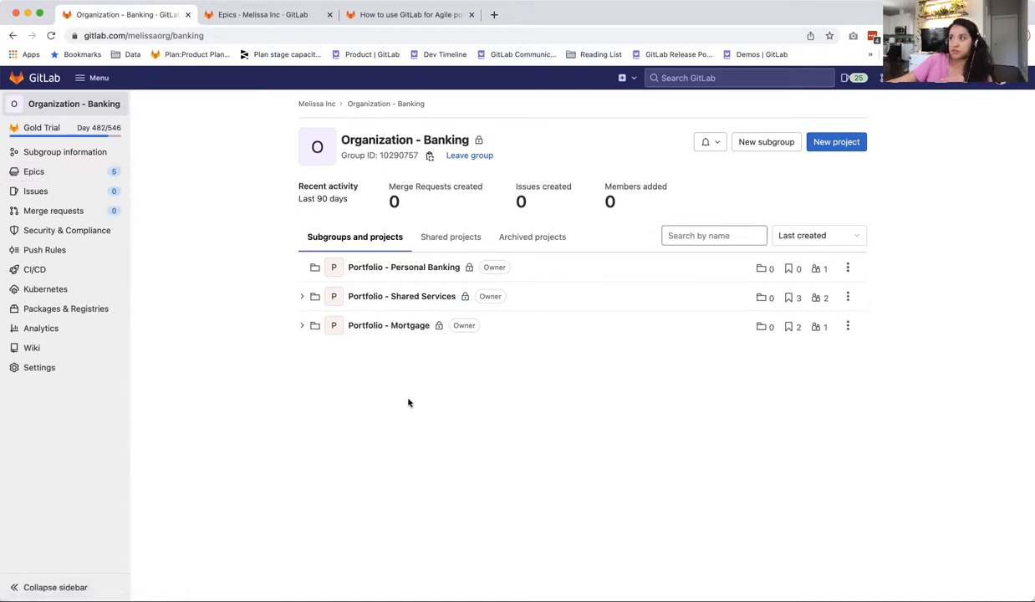
pyautogui.moveTo(405, 386)
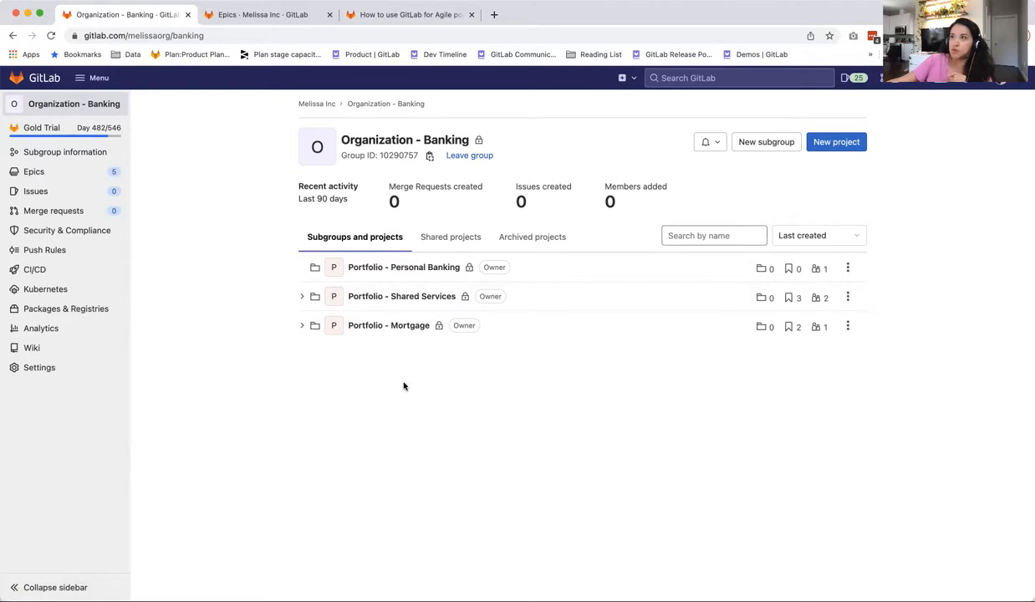
pyautogui.moveTo(84, 103)
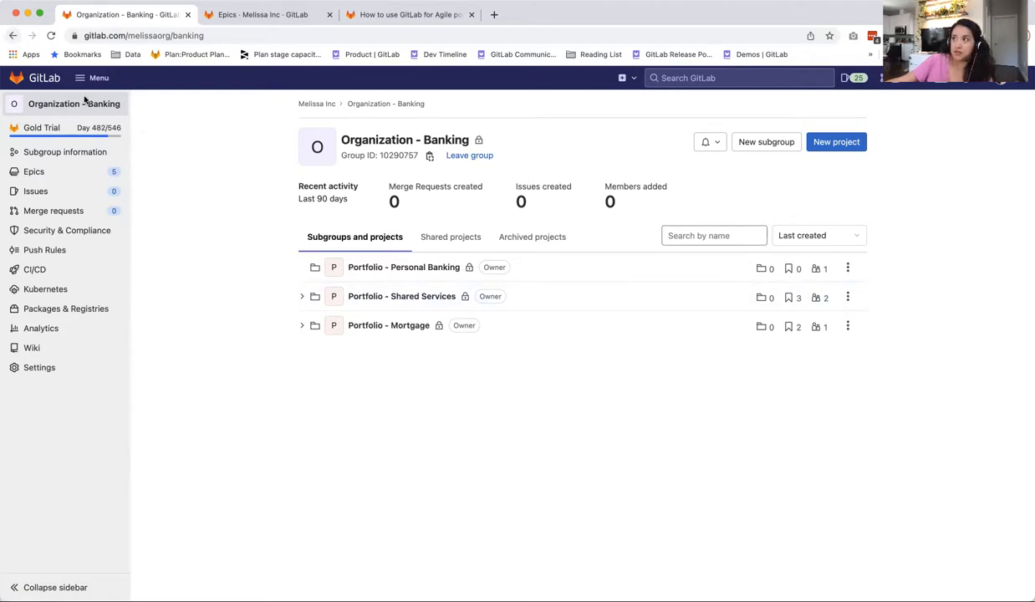
pyautogui.moveTo(617, 433)
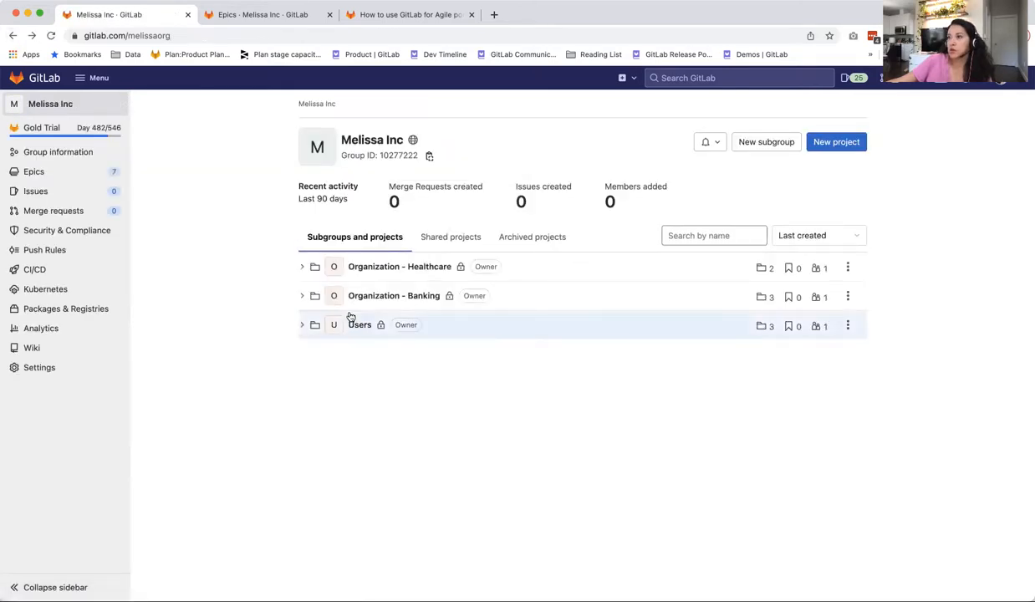
pyautogui.moveTo(235, 358)
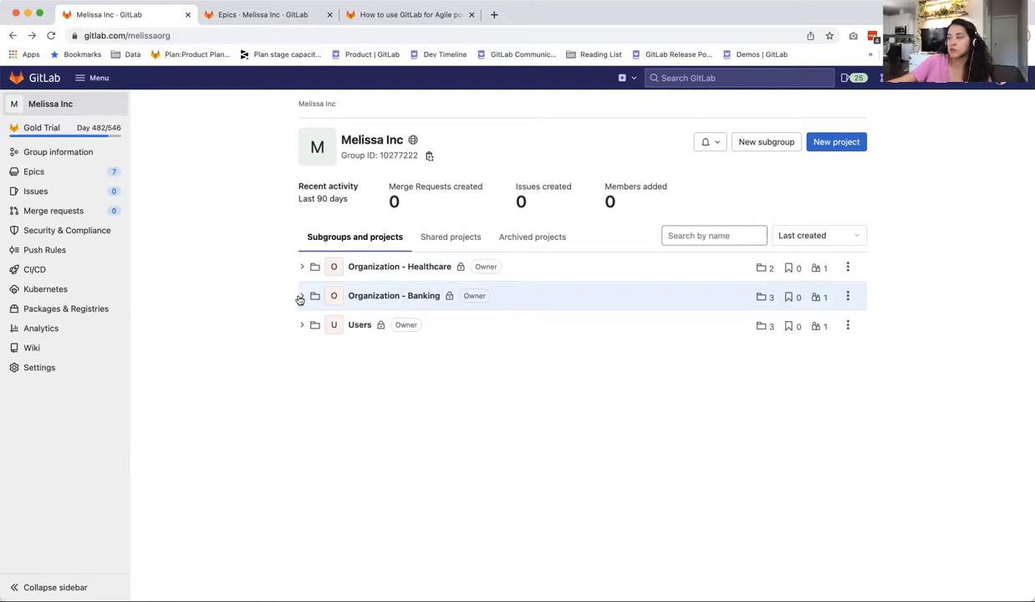
# - On Melissa Inc, expand Organization - Banking, then Portfolio - Mortgage to show Team - Lender and Team - Borrower
pyautogui.click(301, 296)
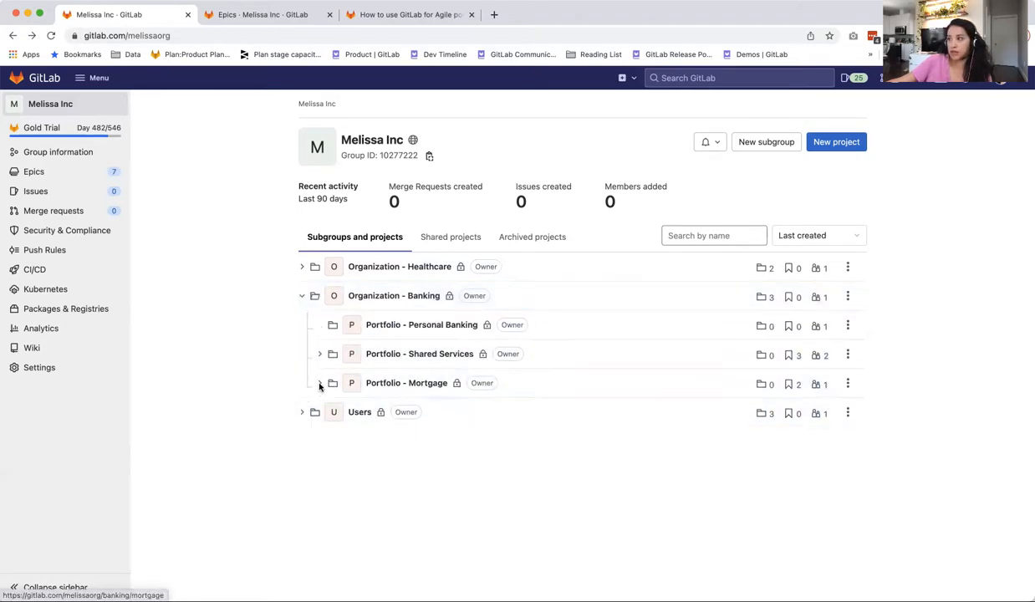
pyautogui.click(319, 383)
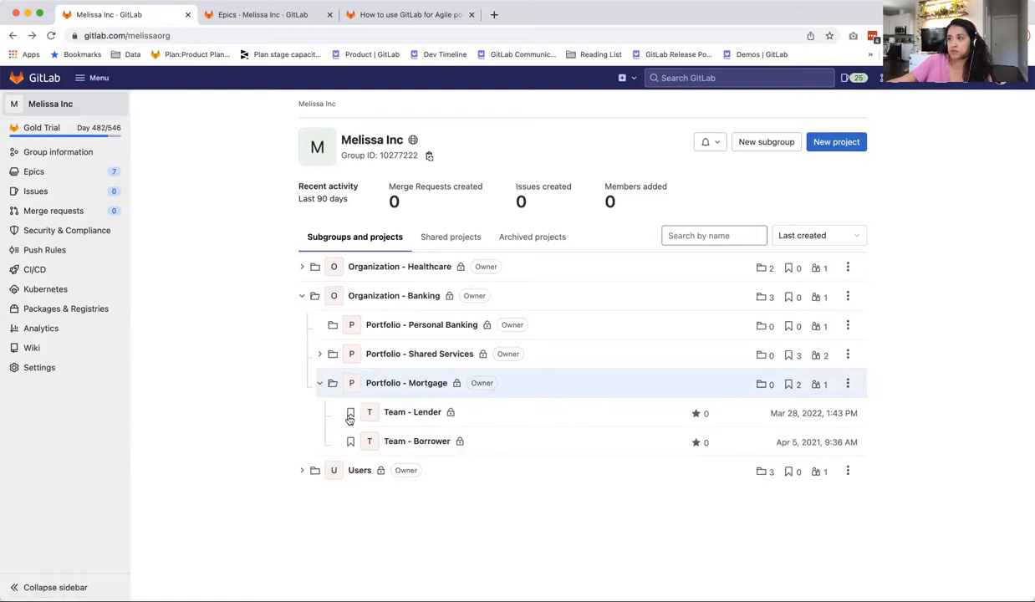
pyautogui.moveTo(417, 440)
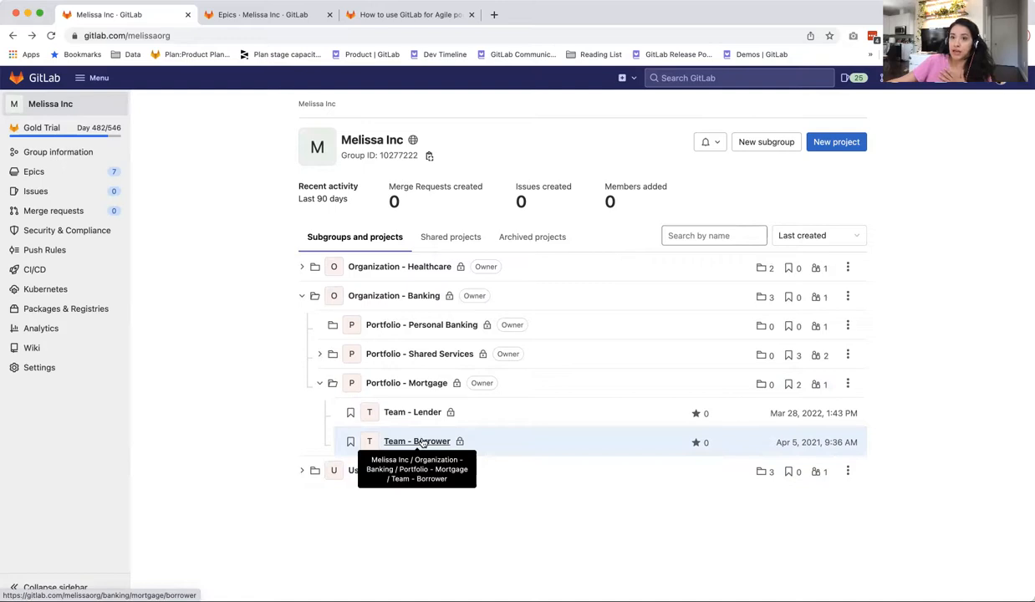
pyautogui.moveTo(247, 419)
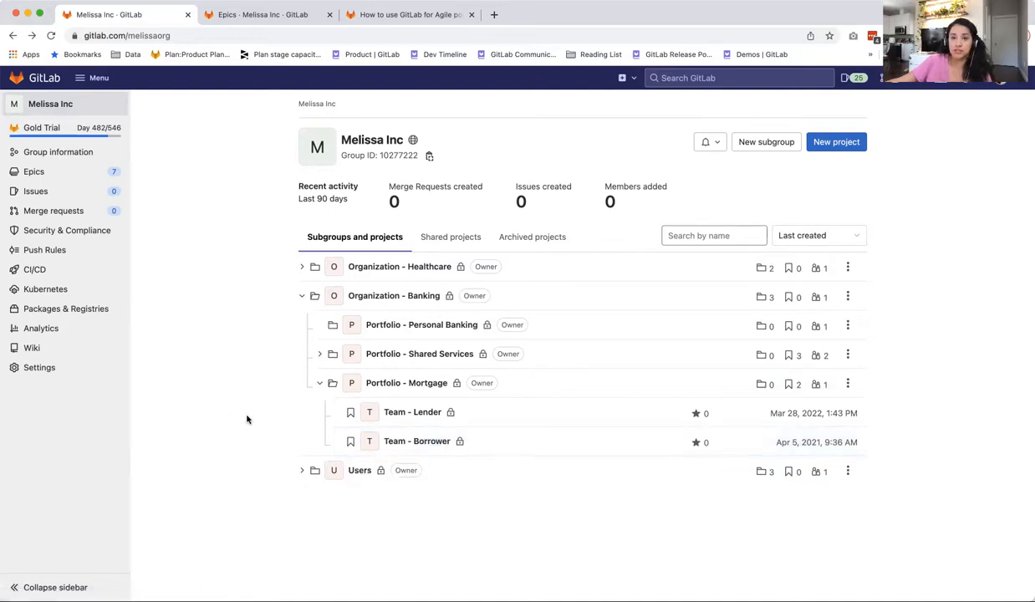
pyautogui.moveTo(230, 417)
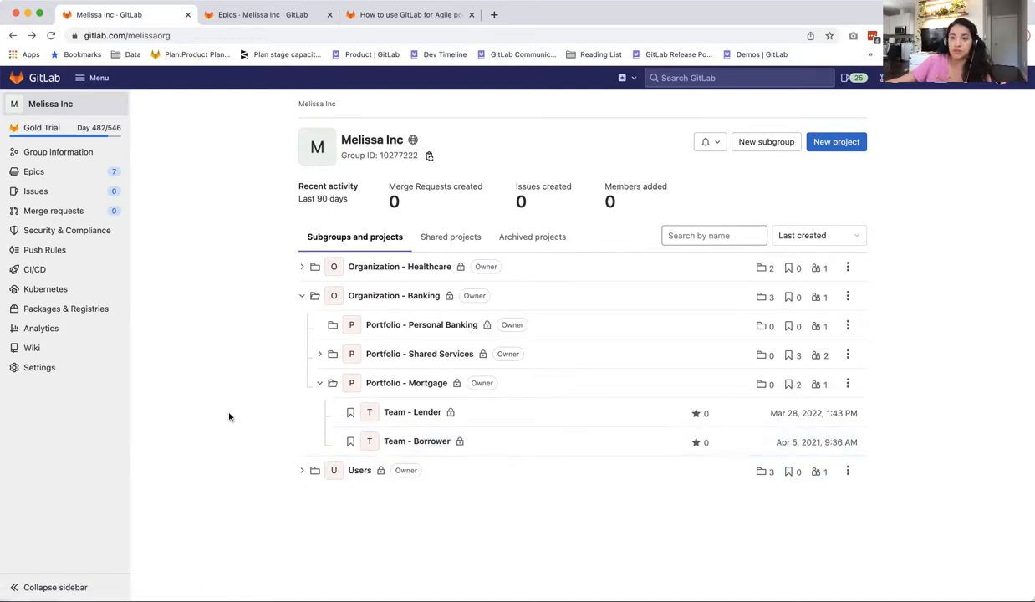